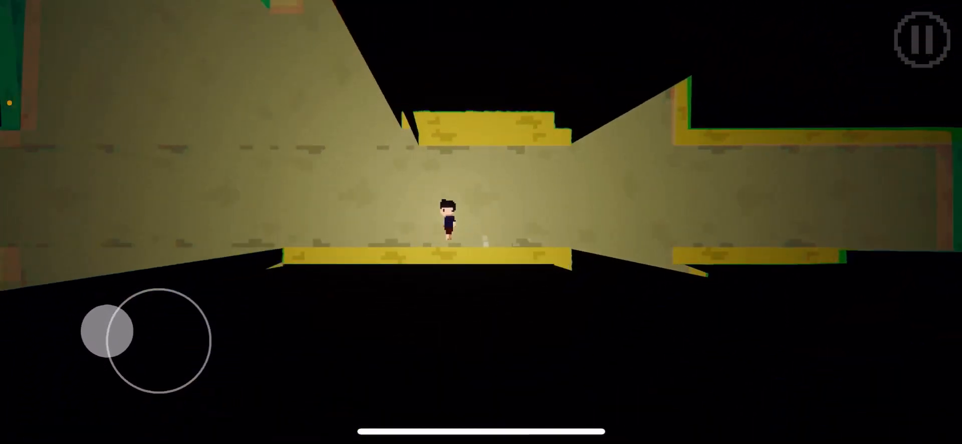
Evade the tall stick-legged creature and leave the yellow corridors for the dark grey area
left_click_drag(110, 331, 144, 291)
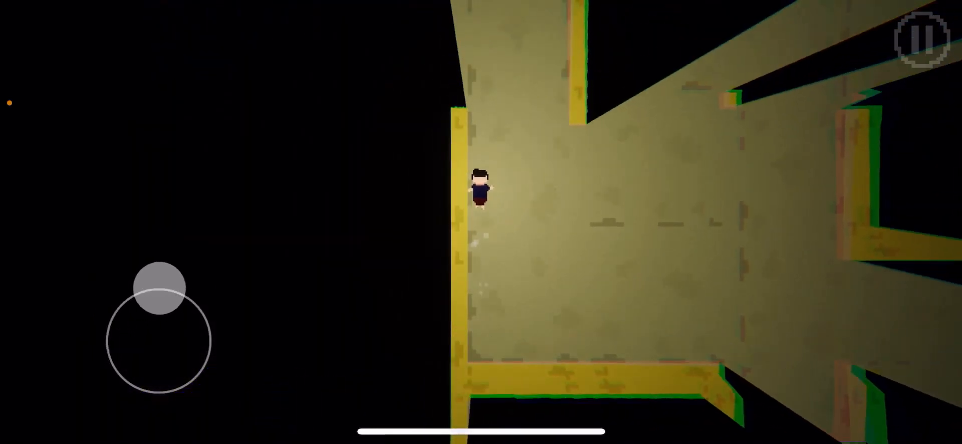
left_click_drag(160, 291, 150, 395)
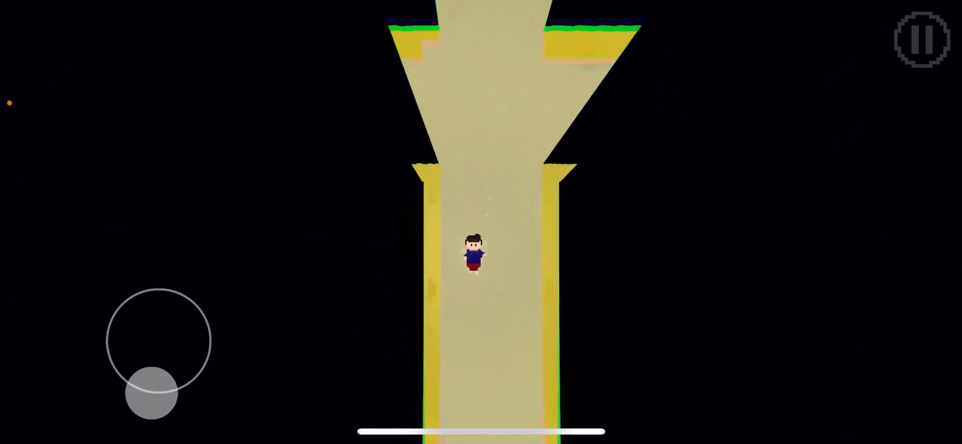
left_click_drag(153, 401, 211, 331)
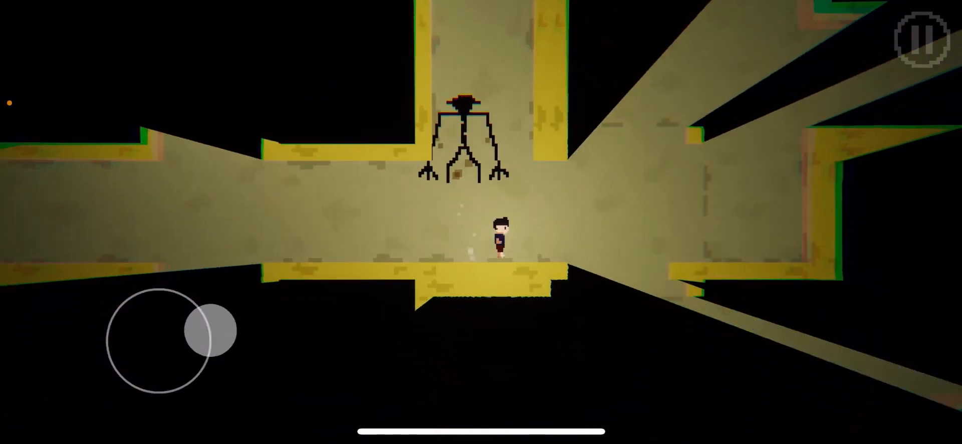
left_click_drag(208, 330, 153, 291)
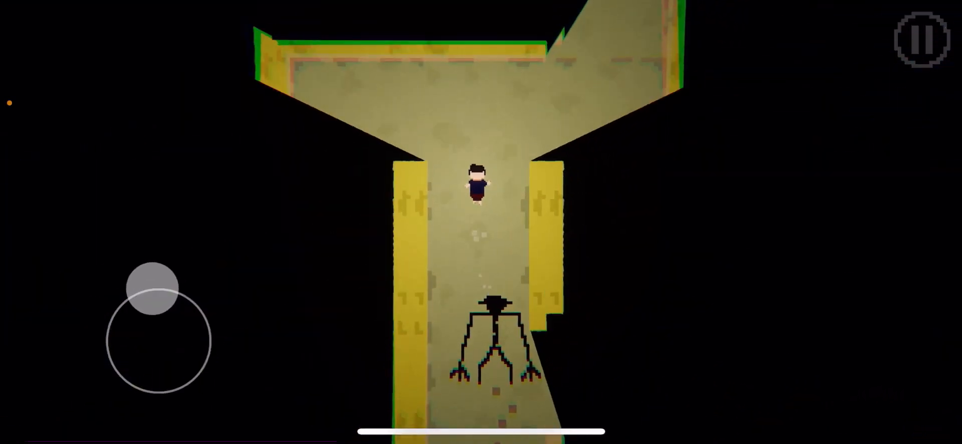
left_click_drag(152, 288, 110, 343)
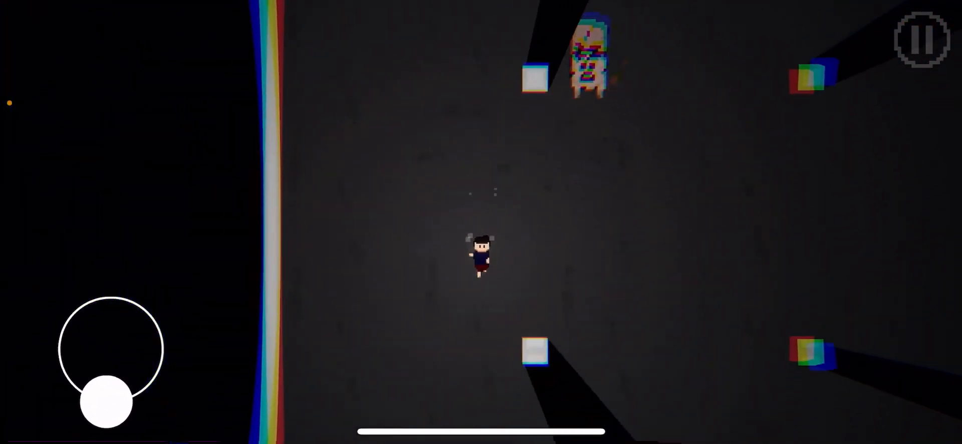
Walk down through the grey room with the pale crawler following close behind
left_click_drag(107, 399, 55, 356)
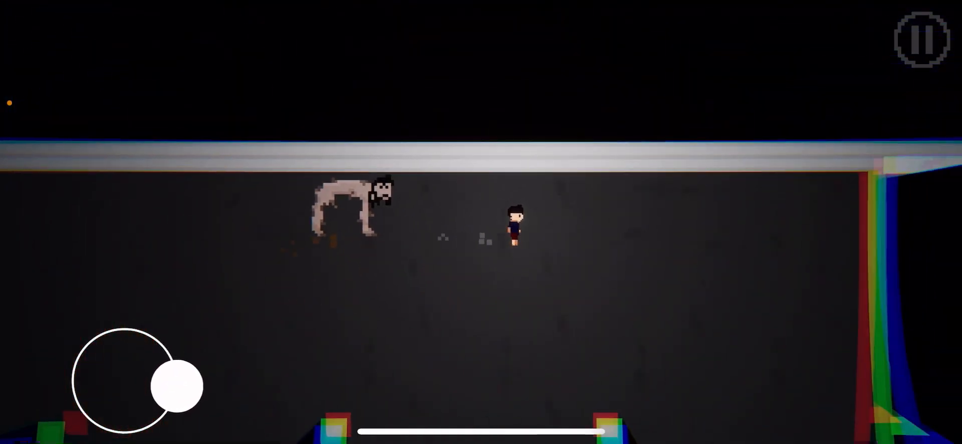
Walk away from the crawler into the narrow dark corridor lined with grey pillars
left_click_drag(178, 387, 74, 362)
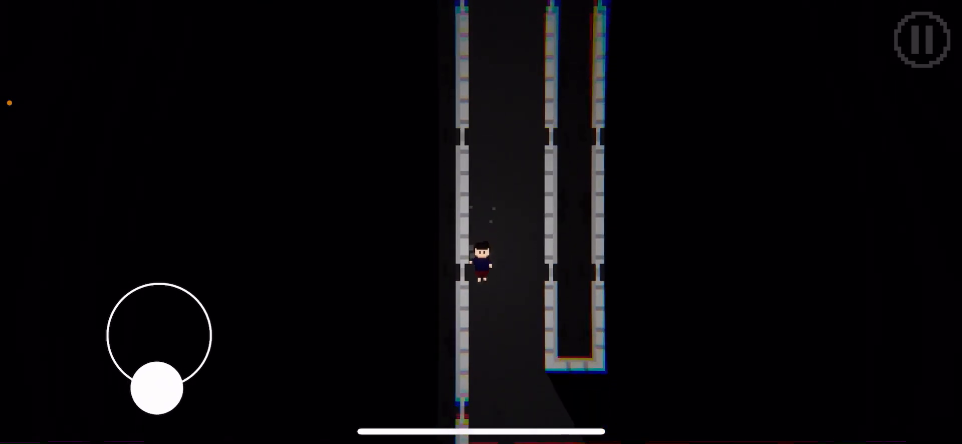
Walk past the rainbow grin to the bright white corridor with dark red walls
left_click_drag(157, 393, 157, 282)
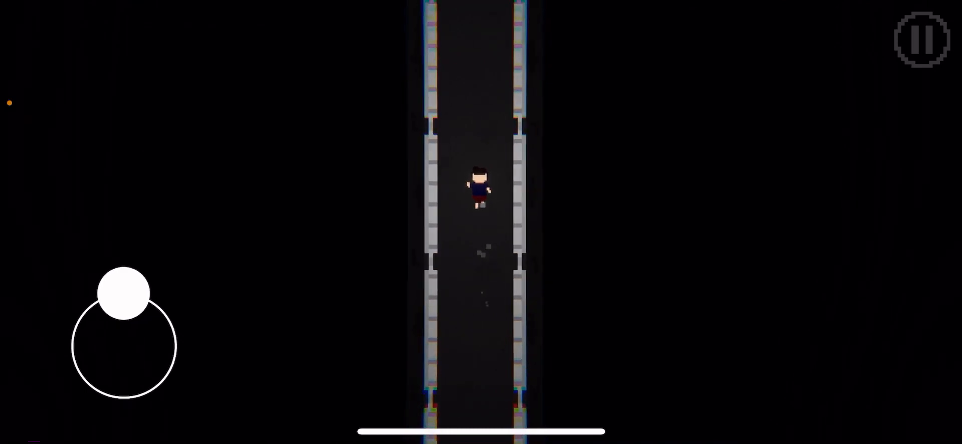
left_click_drag(123, 293, 121, 399)
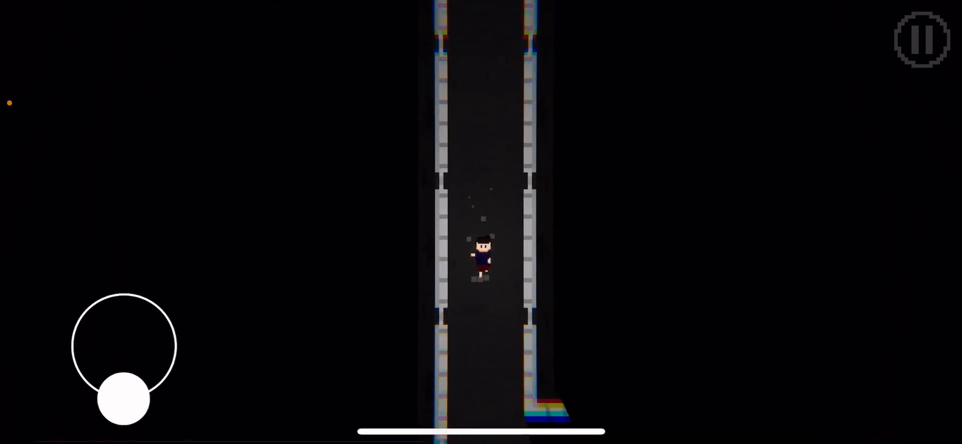
left_click_drag(122, 398, 178, 343)
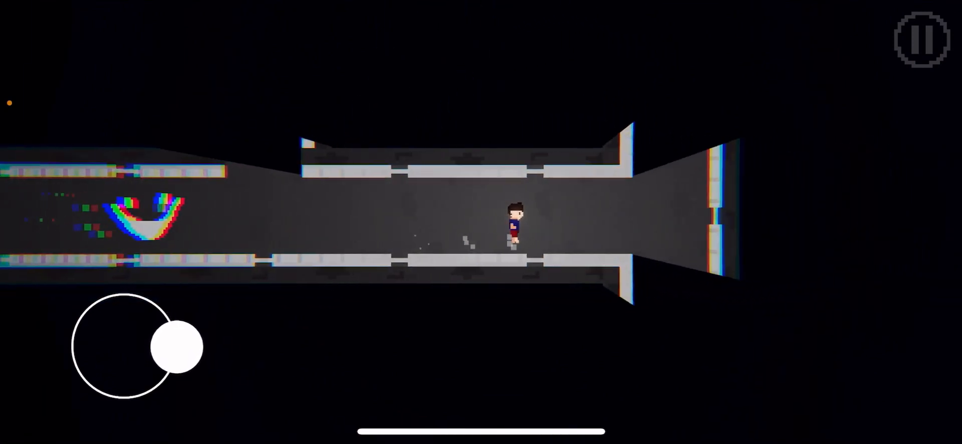
left_click_drag(180, 346, 121, 402)
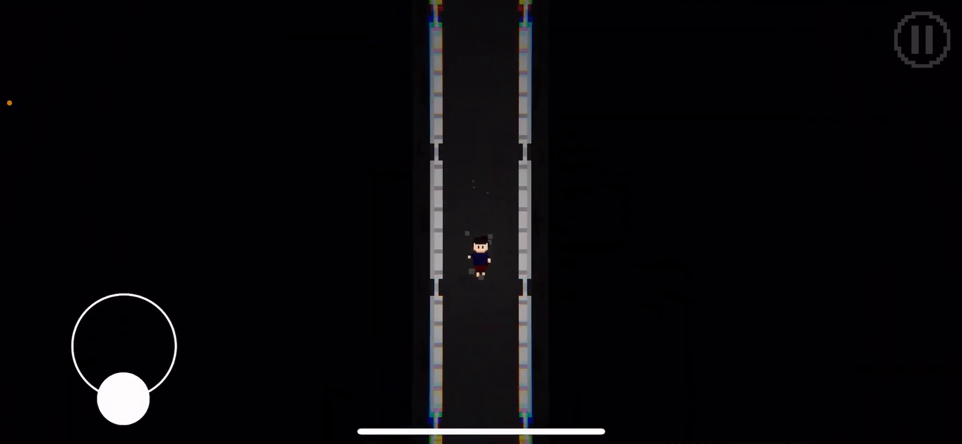
left_click_drag(123, 402, 77, 329)
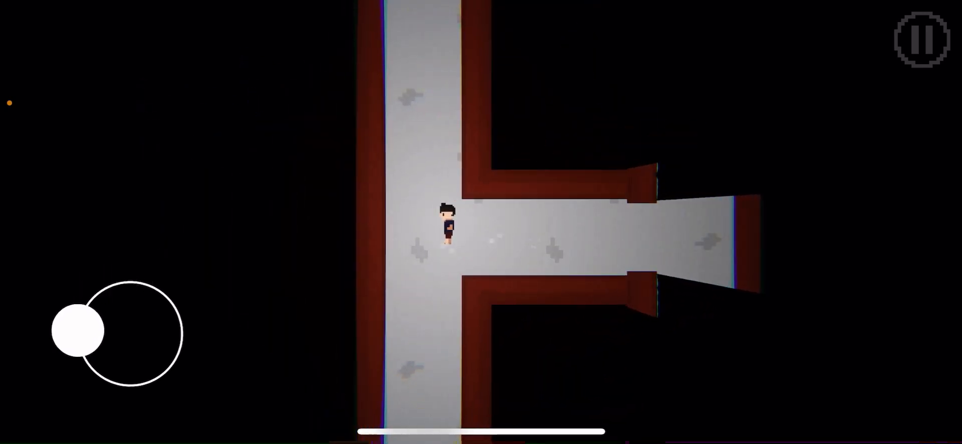
Tap the top-right screen button, then walk through the red-walled corridors and room
left_click(921, 38)
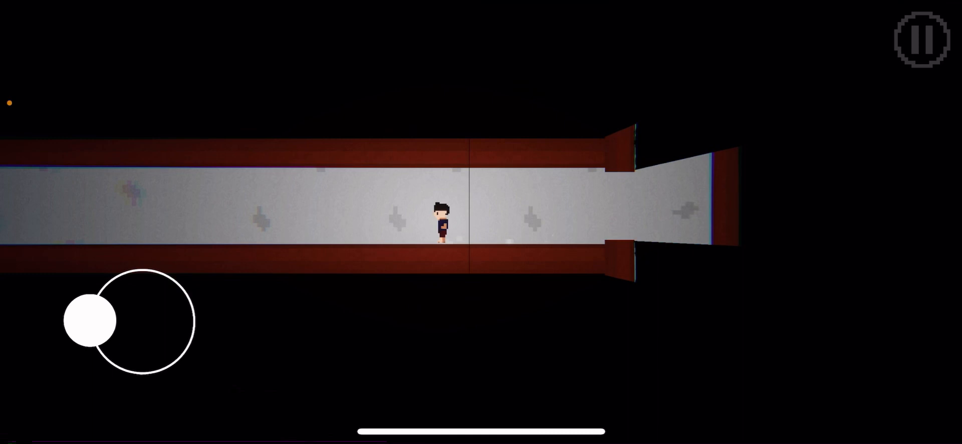
left_click_drag(91, 321, 131, 270)
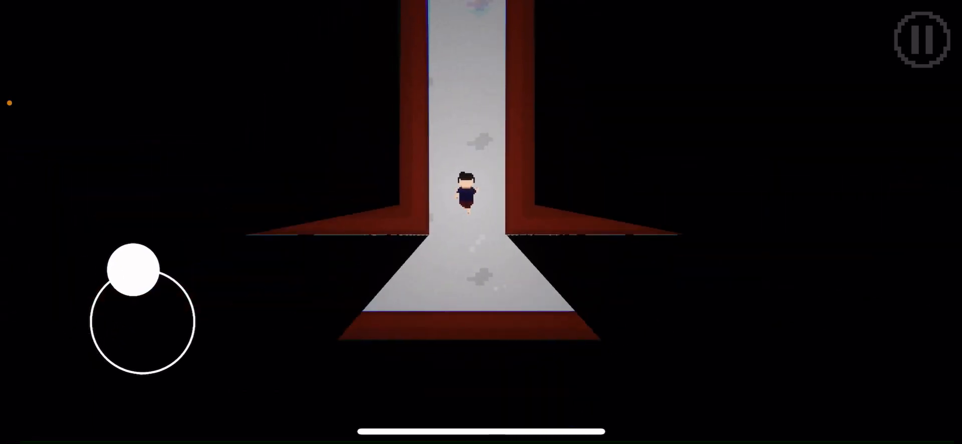
left_click_drag(132, 270, 90, 329)
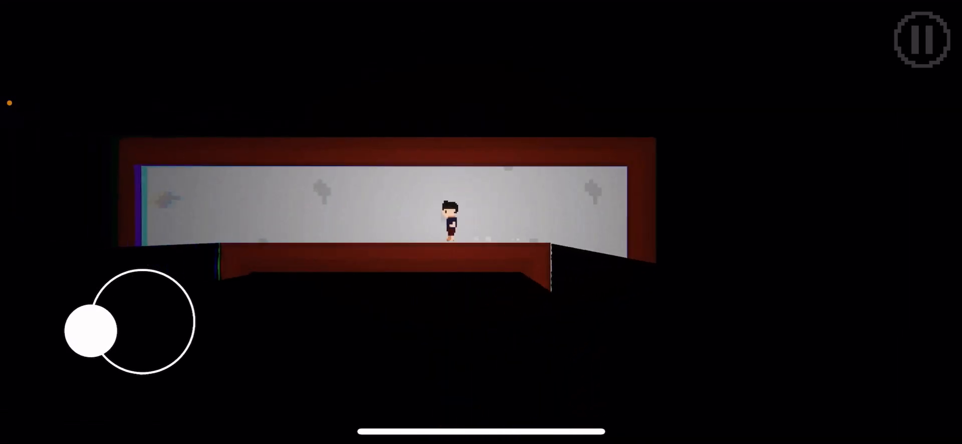
left_click_drag(92, 329, 116, 368)
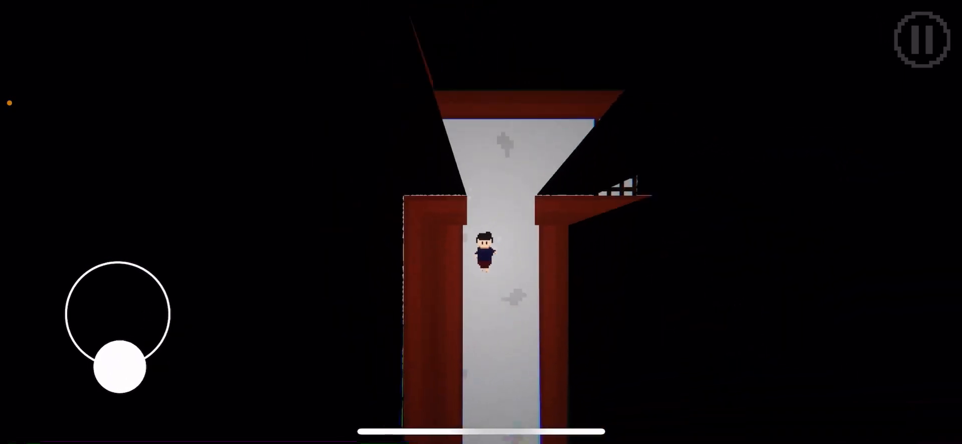
left_click_drag(115, 374, 171, 314)
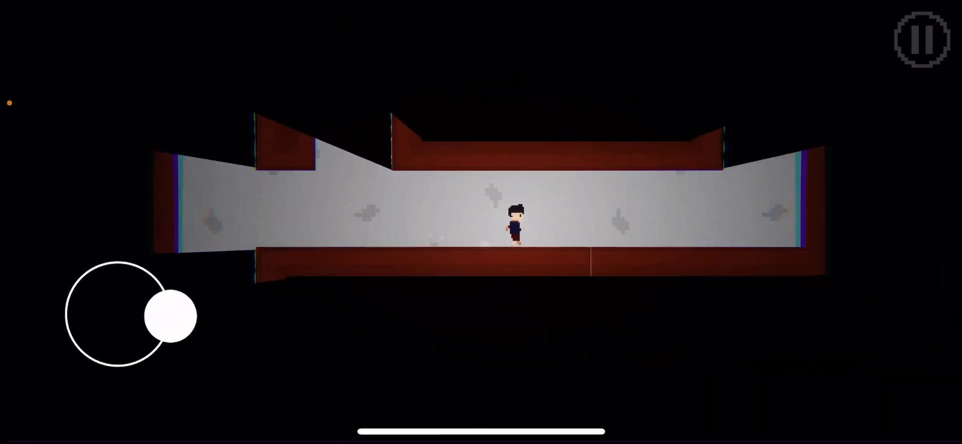
Walk right along the long hallway past the grated doorway into the glitchy red room
left_click_drag(160, 317, 169, 307)
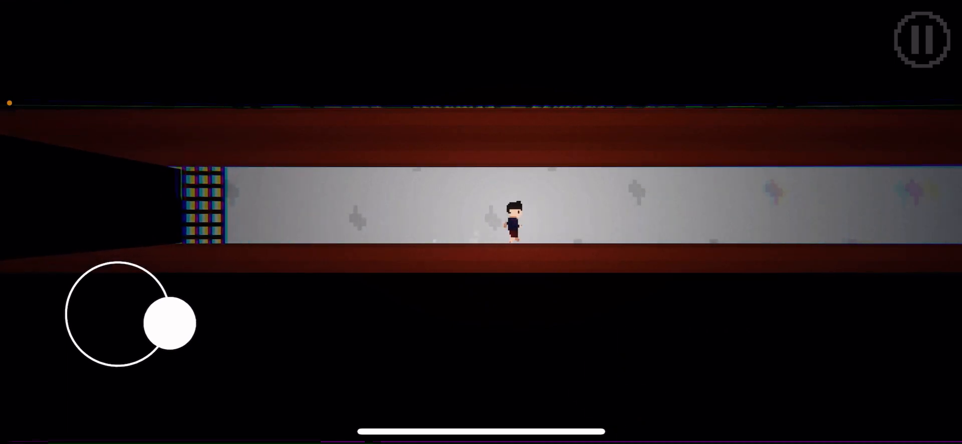
left_click_drag(174, 321, 58, 327)
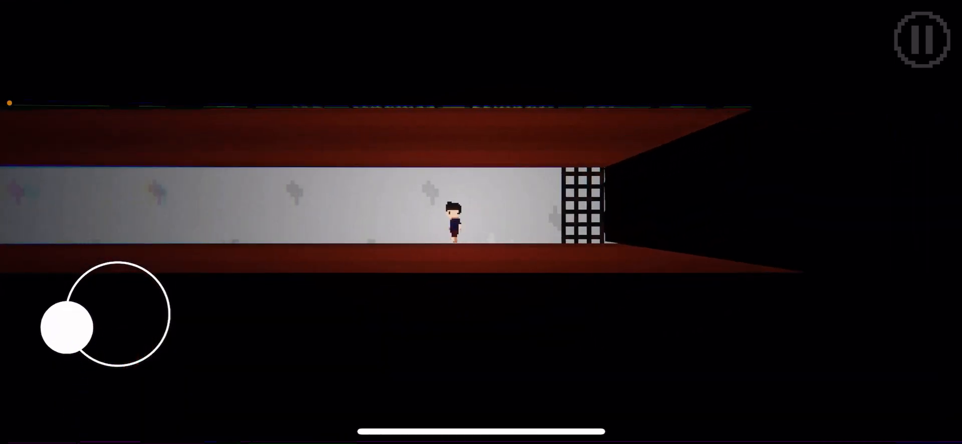
left_click_drag(68, 327, 166, 336)
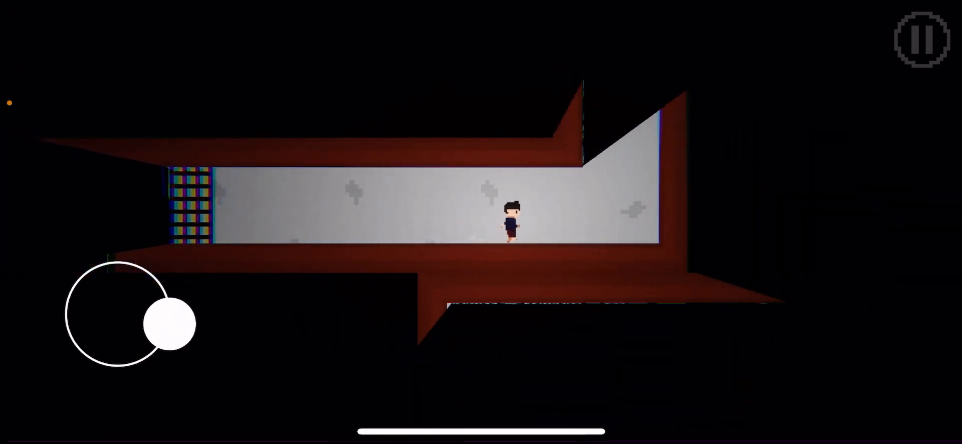
left_click_drag(170, 323, 64, 326)
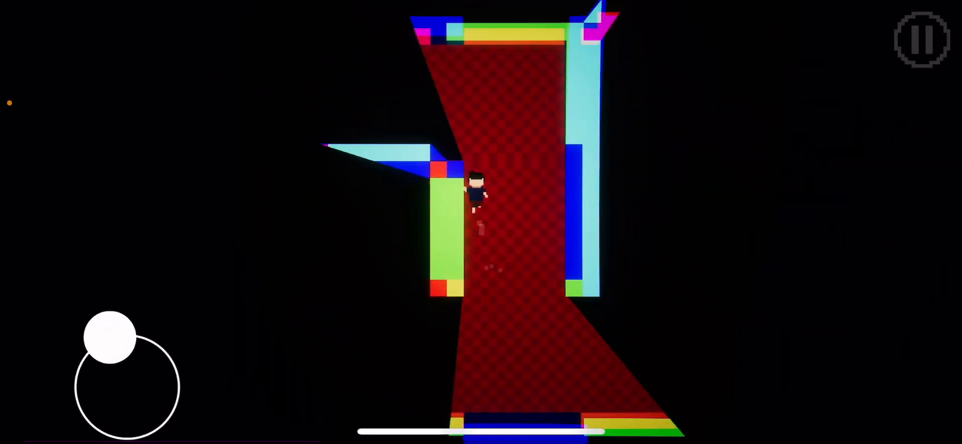
Weave between the box tables, past the blue-faced protector, into another rainbow-walled red room
left_click_drag(109, 339, 74, 393)
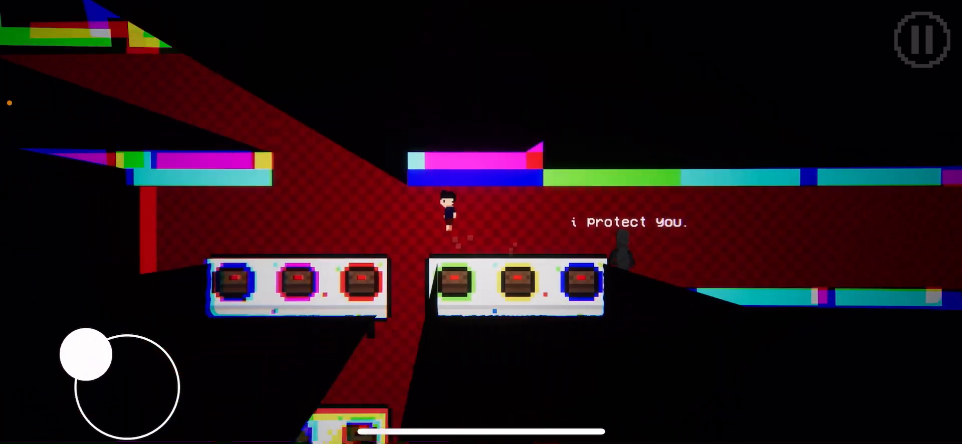
left_click_drag(86, 354, 33, 379)
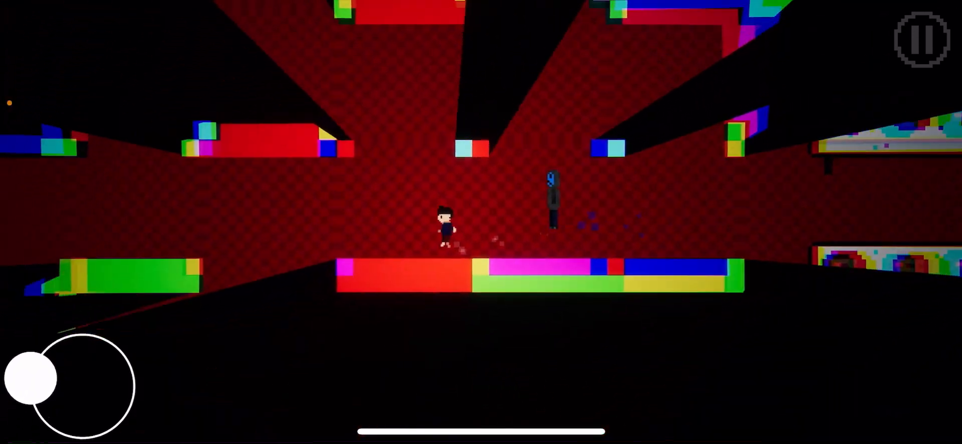
left_click_drag(34, 377, 71, 422)
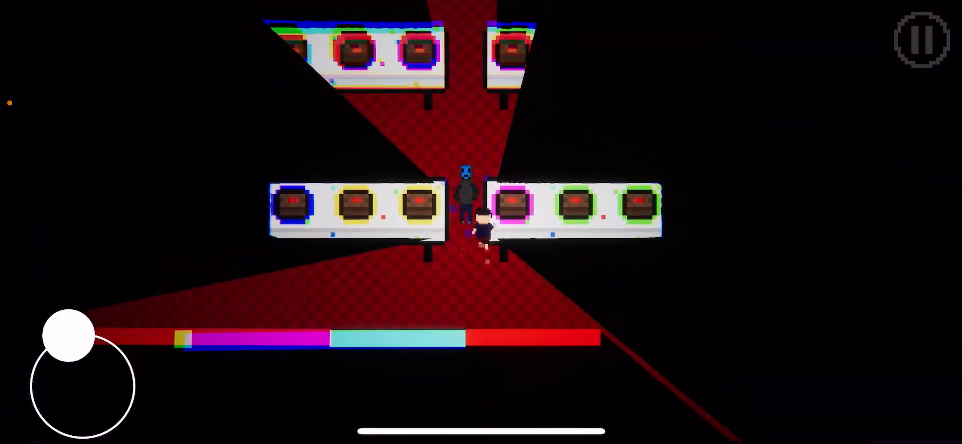
left_click_drag(71, 337, 123, 422)
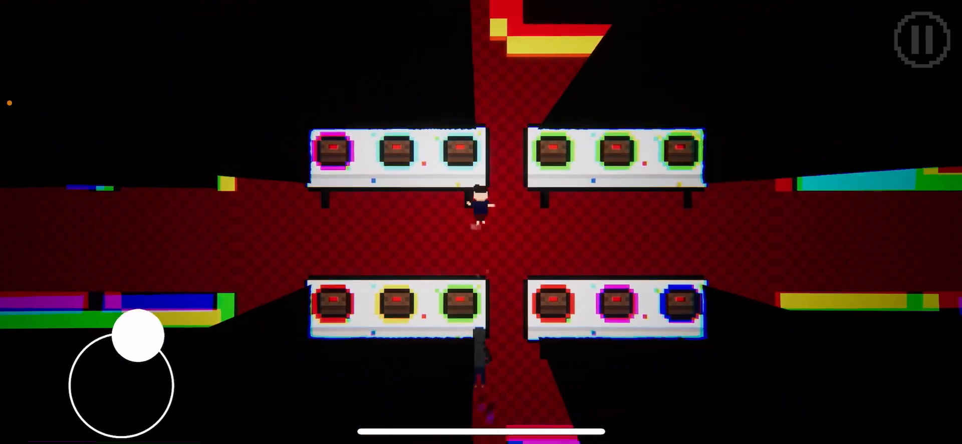
left_click_drag(131, 339, 187, 363)
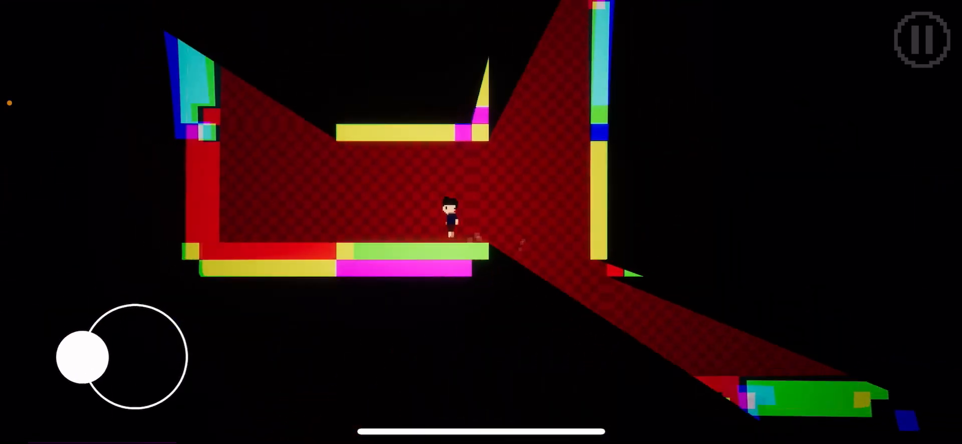
Cross the walled red room and corridor junction back toward the box tables, protector following
left_click_drag(83, 358, 135, 304)
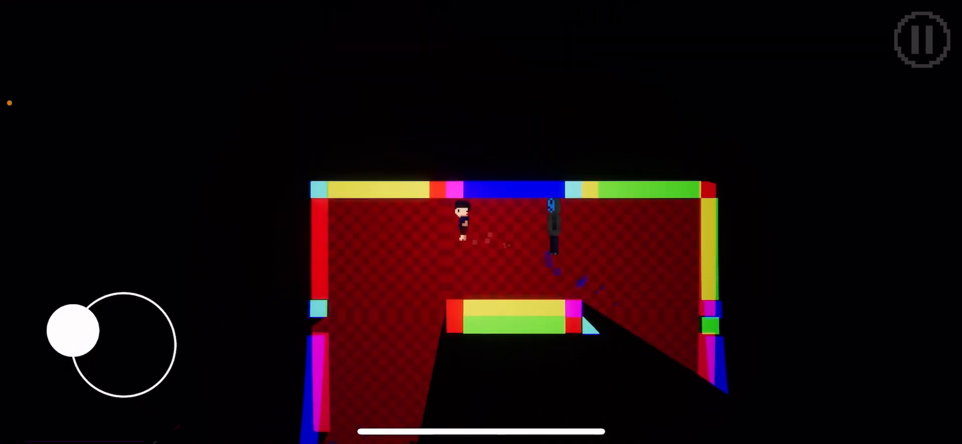
left_click_drag(73, 328, 121, 398)
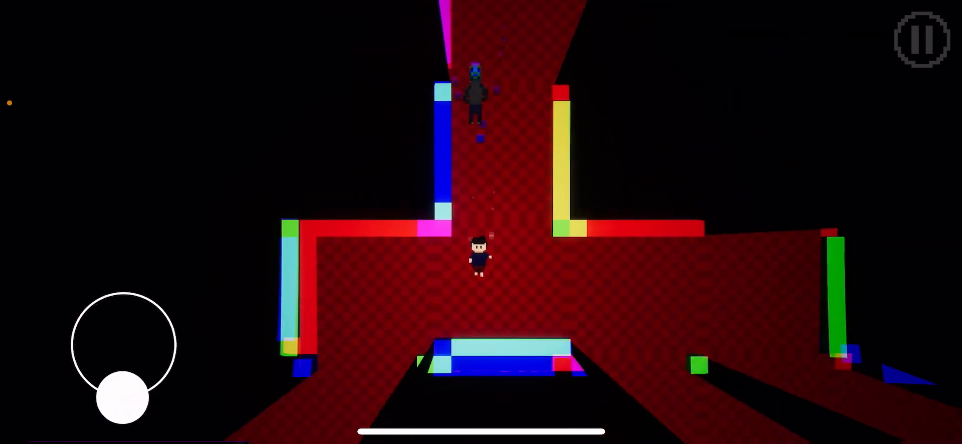
left_click_drag(121, 398, 120, 303)
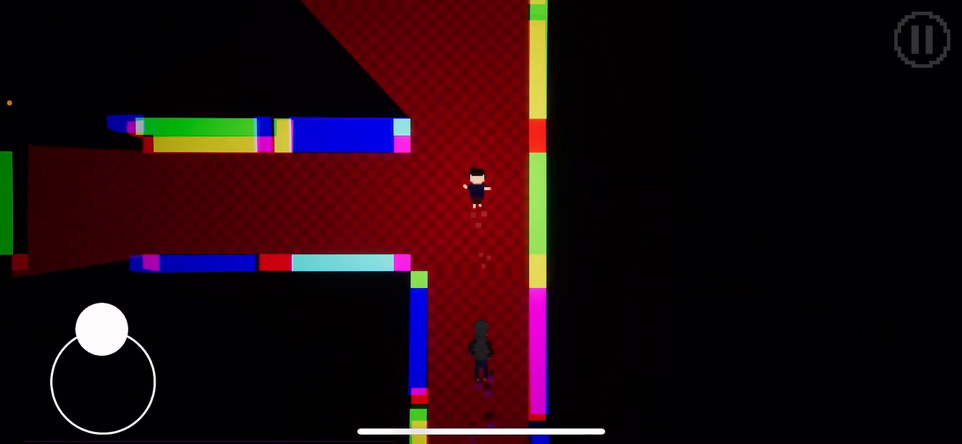
left_click_drag(101, 328, 73, 337)
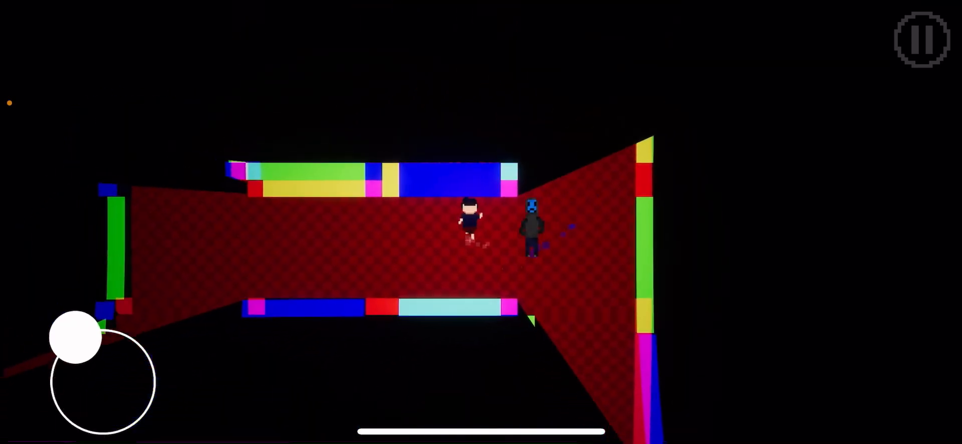
left_click_drag(76, 337, 107, 325)
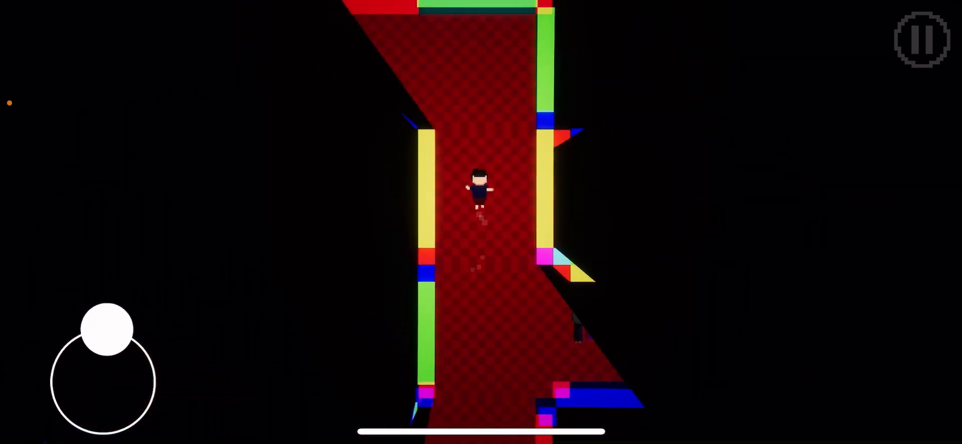
left_click_drag(107, 328, 49, 380)
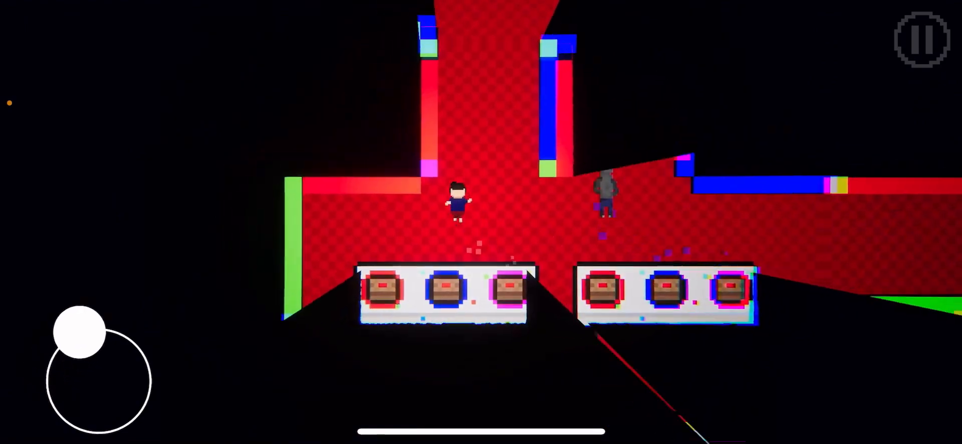
Walk along the row of box tables and enter the small rainbow-walled red room
left_click_drag(79, 334, 108, 417)
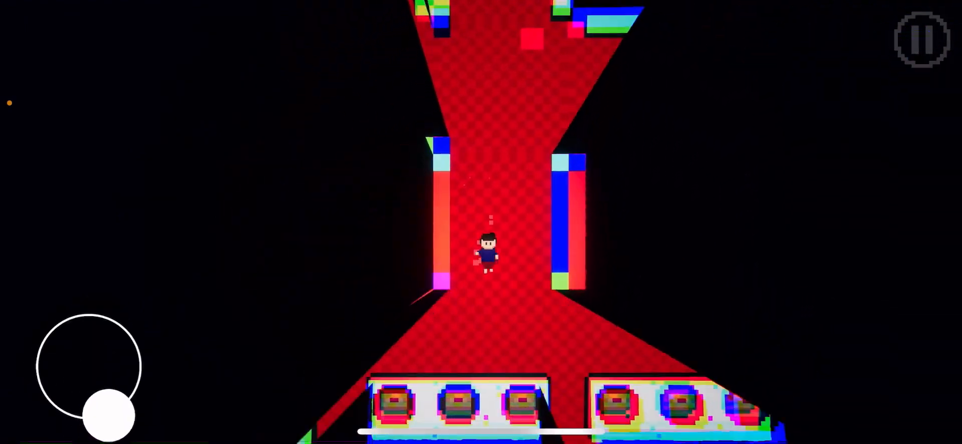
left_click_drag(107, 415, 129, 321)
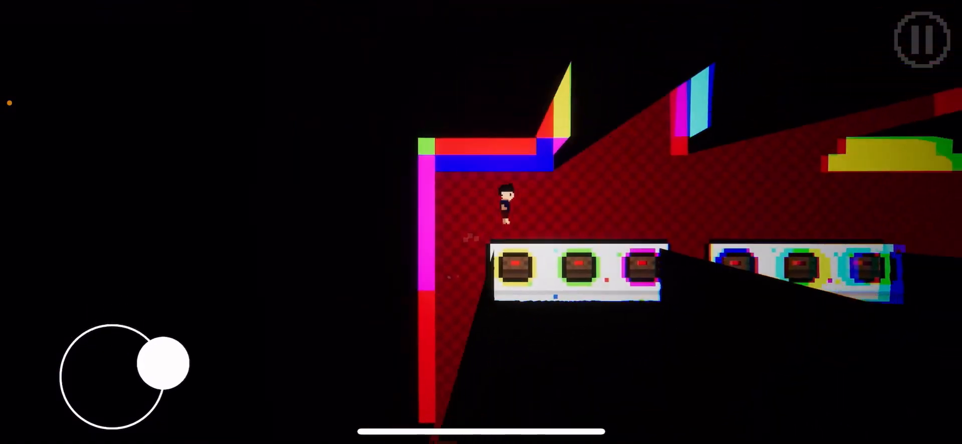
left_click_drag(163, 362, 58, 377)
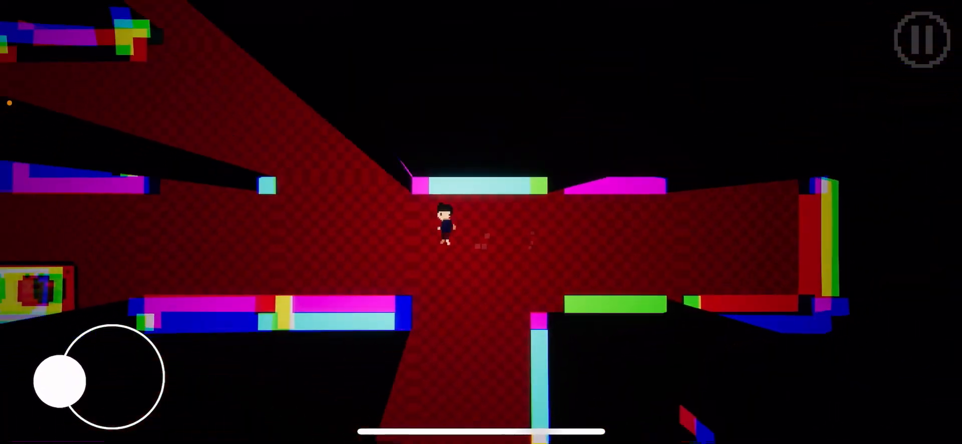
left_click_drag(72, 381, 107, 325)
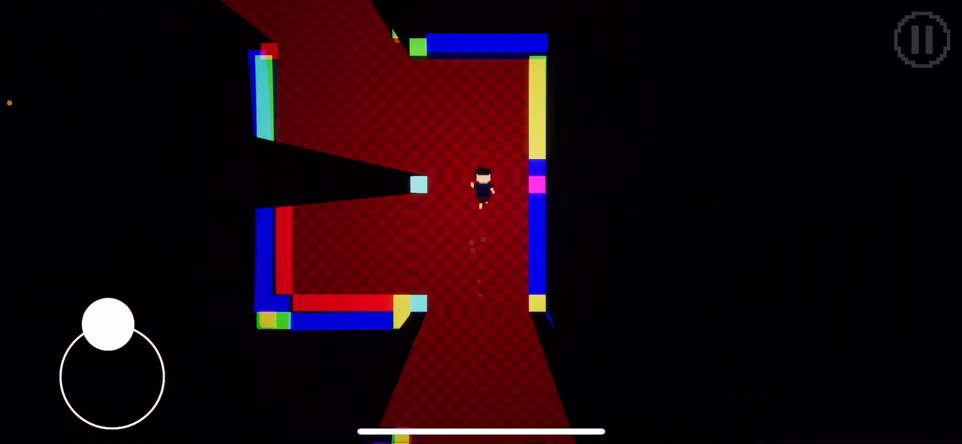